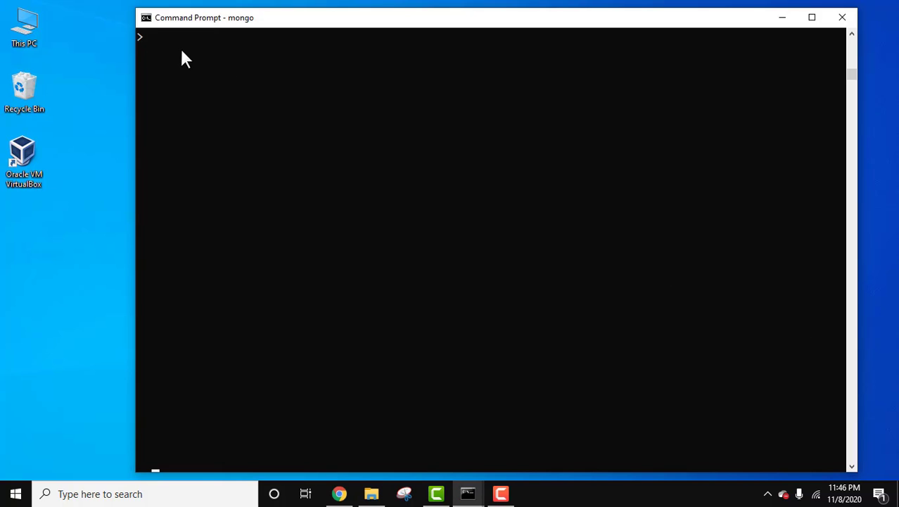
pyautogui.write('s')
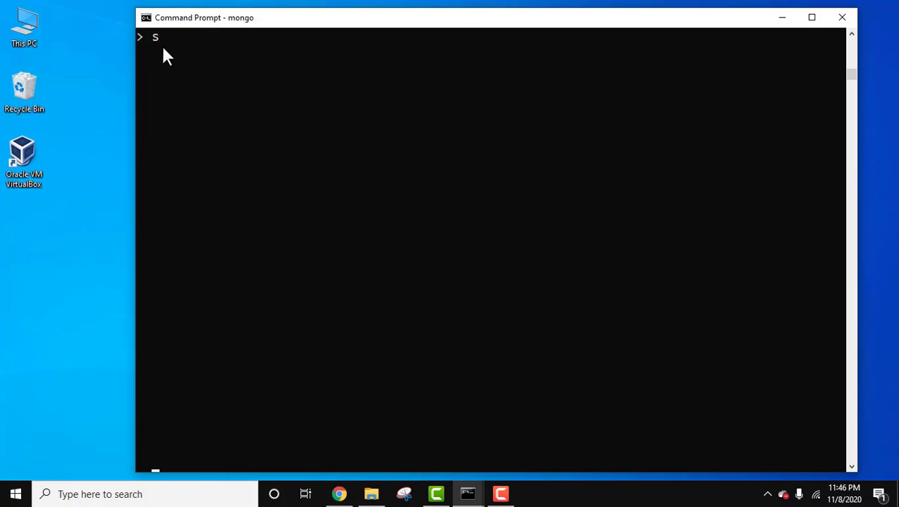
pyautogui.write('how dbs')
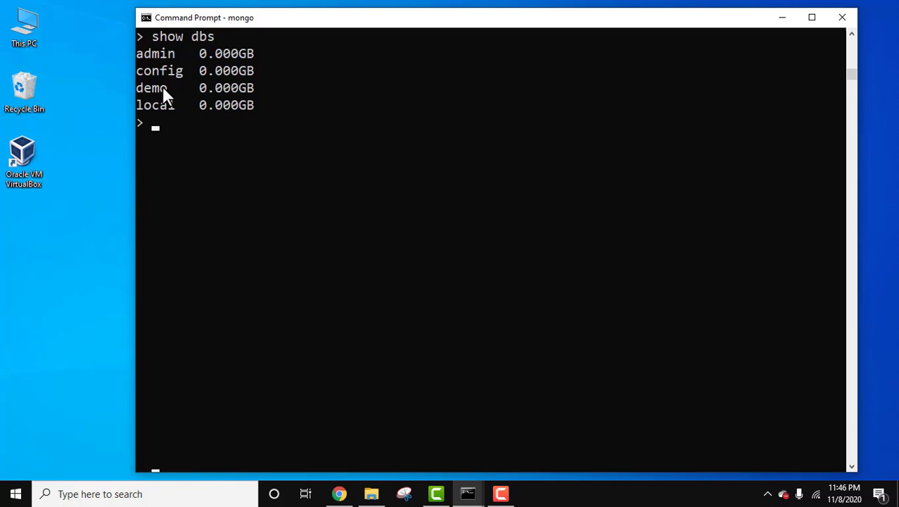
pyautogui.write('use demo')
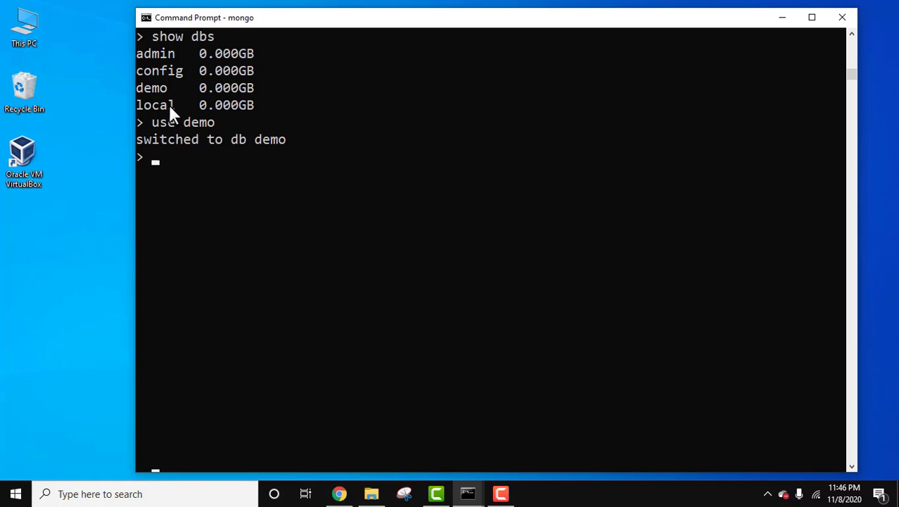
pyautogui.moveTo(271, 167)
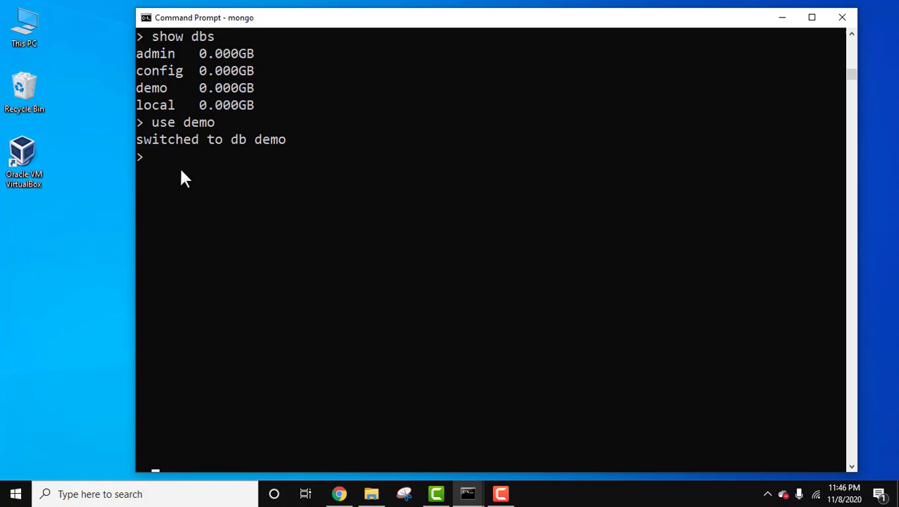
pyautogui.write('show collections')
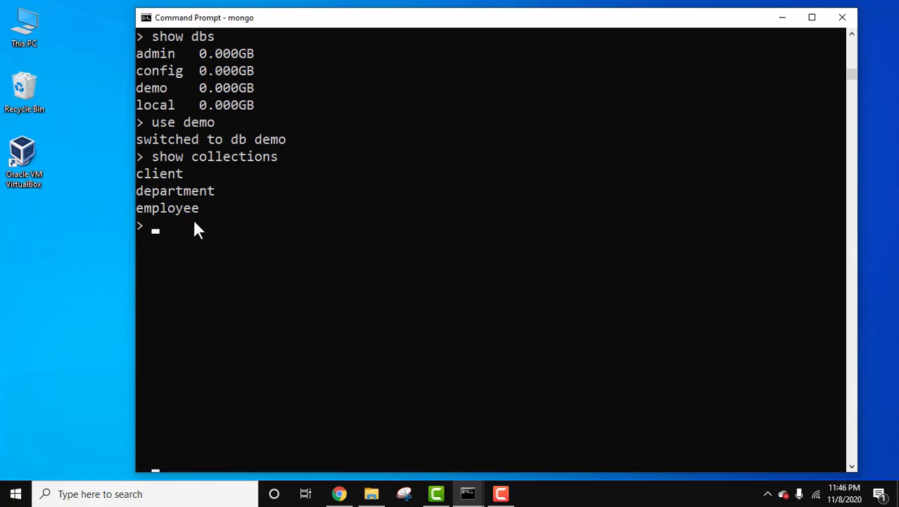
pyautogui.write('db.em')
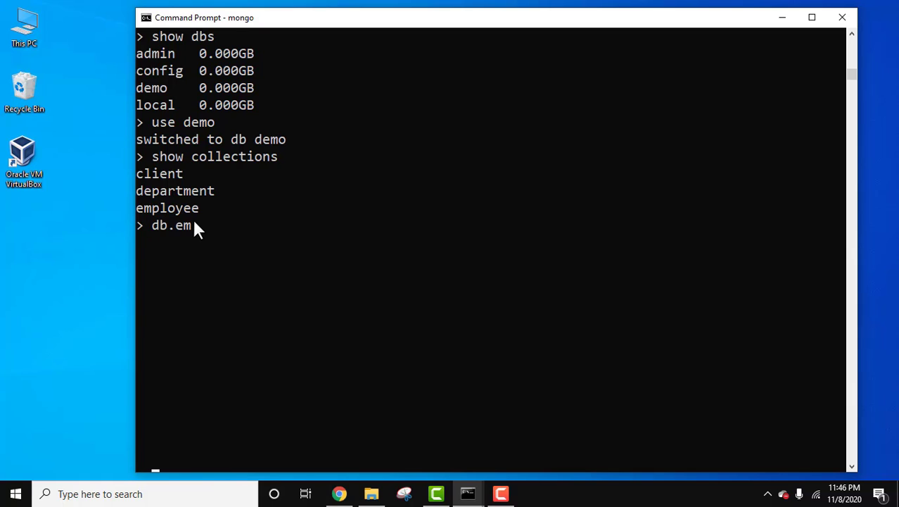
pyautogui.write('ployee.fi')
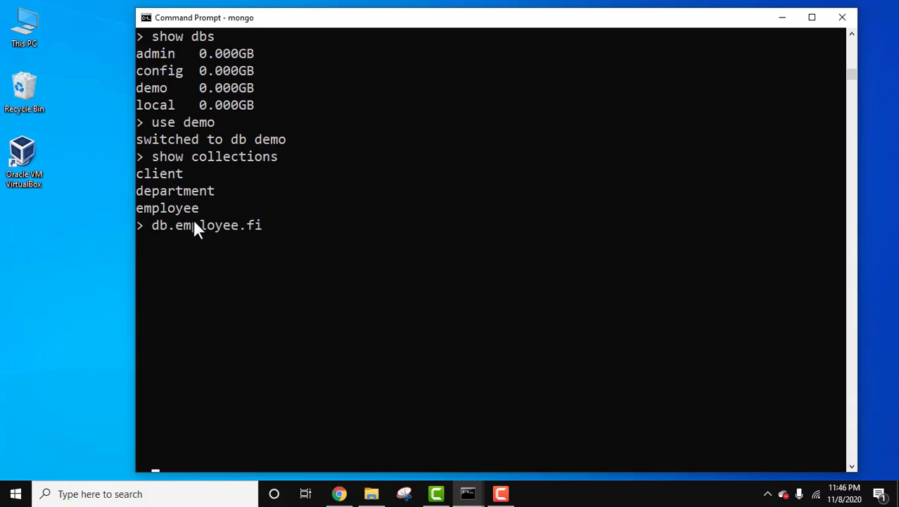
pyautogui.write('nd()')
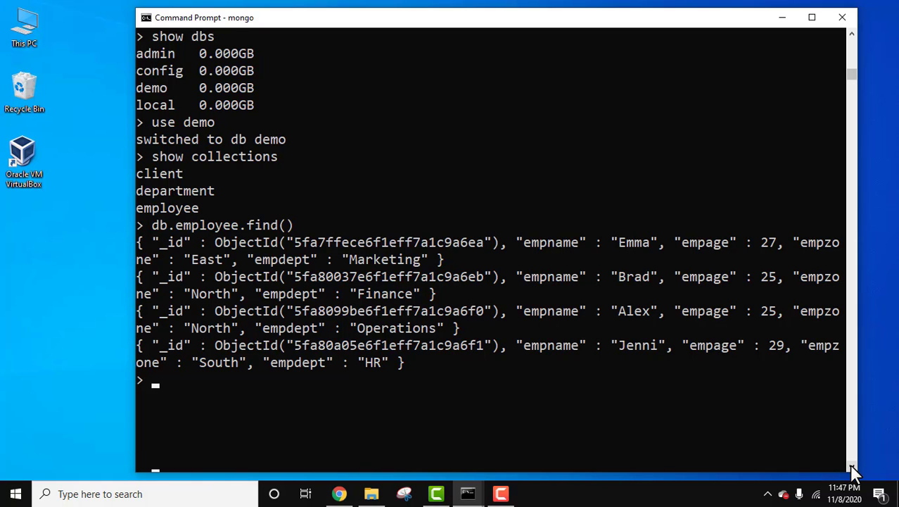
pyautogui.scroll(-3)
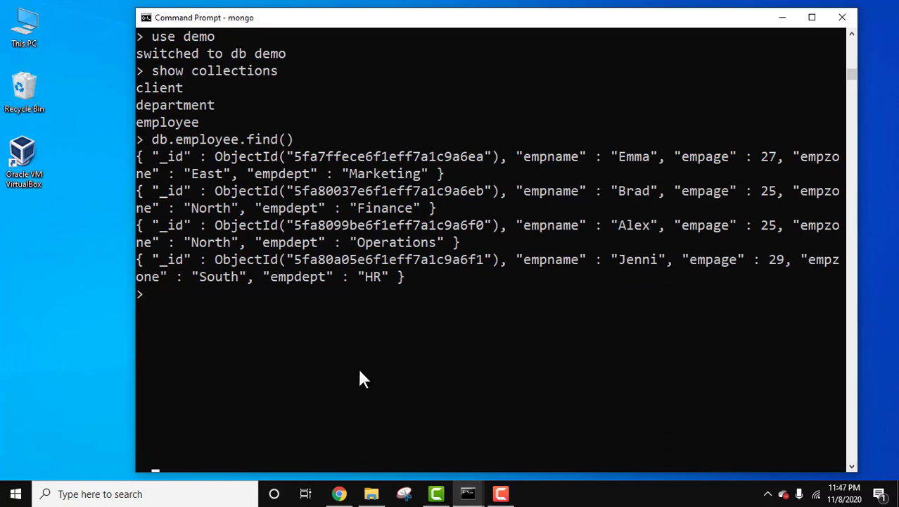
pyautogui.write('db.')
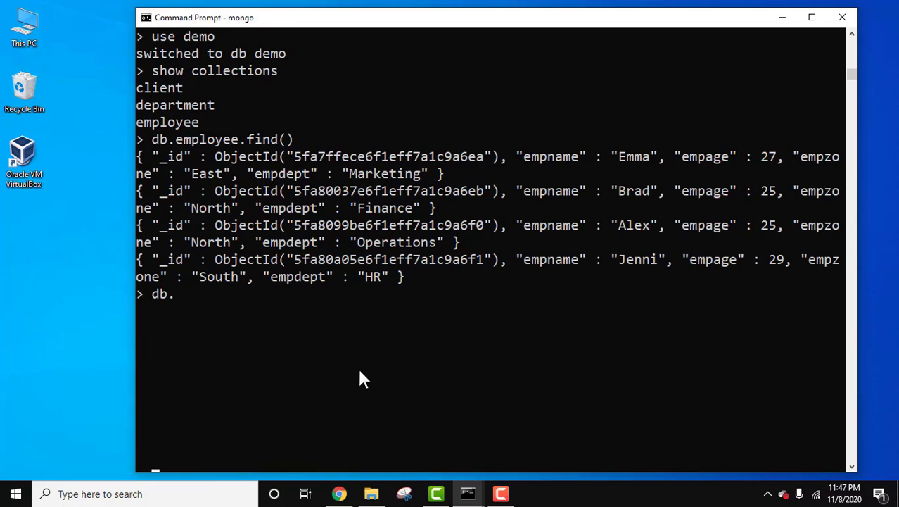
pyautogui.write('employee')
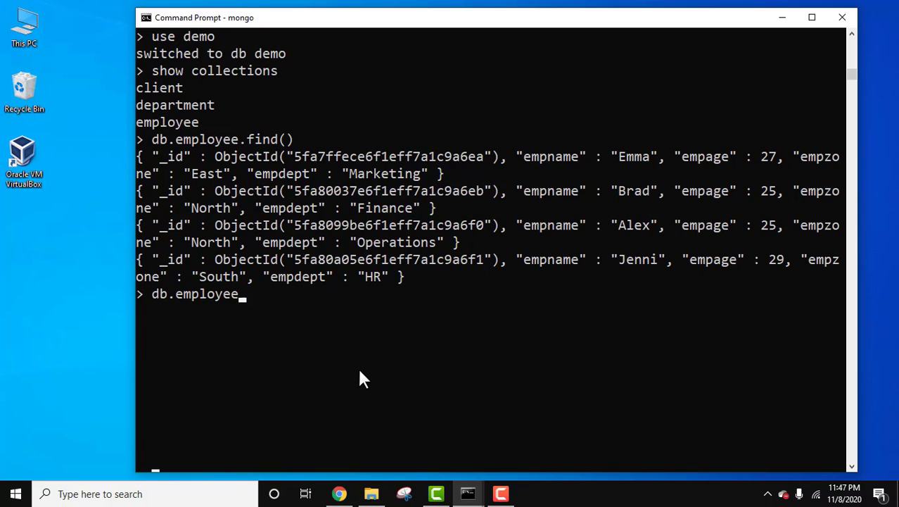
pyautogui.write('.find().')
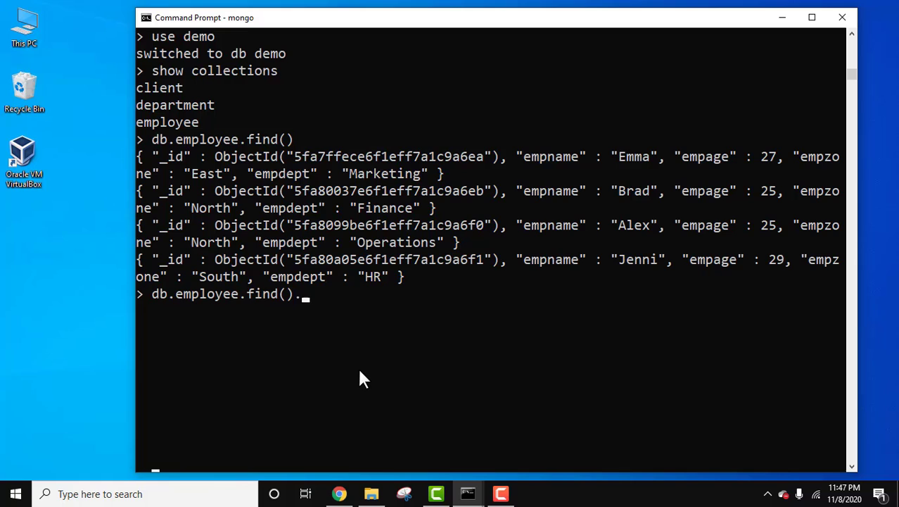
pyautogui.write('pretty()')
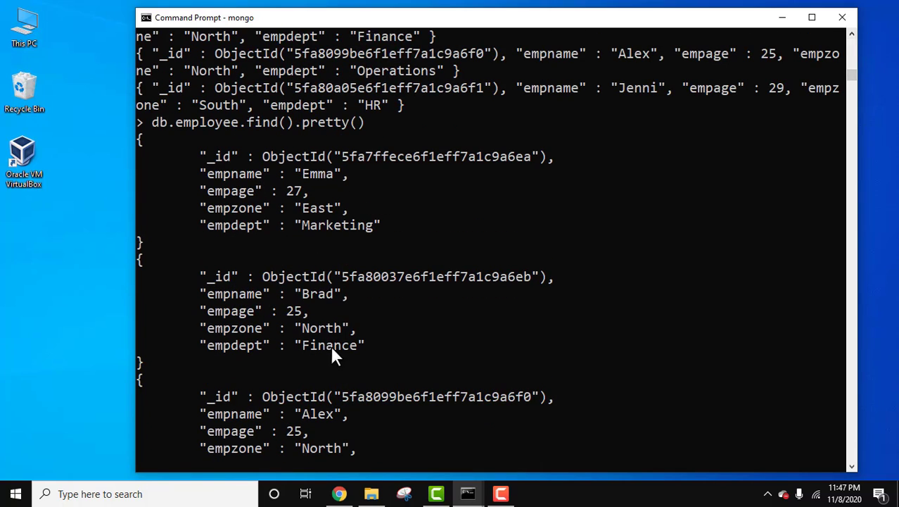
pyautogui.moveTo(204, 134)
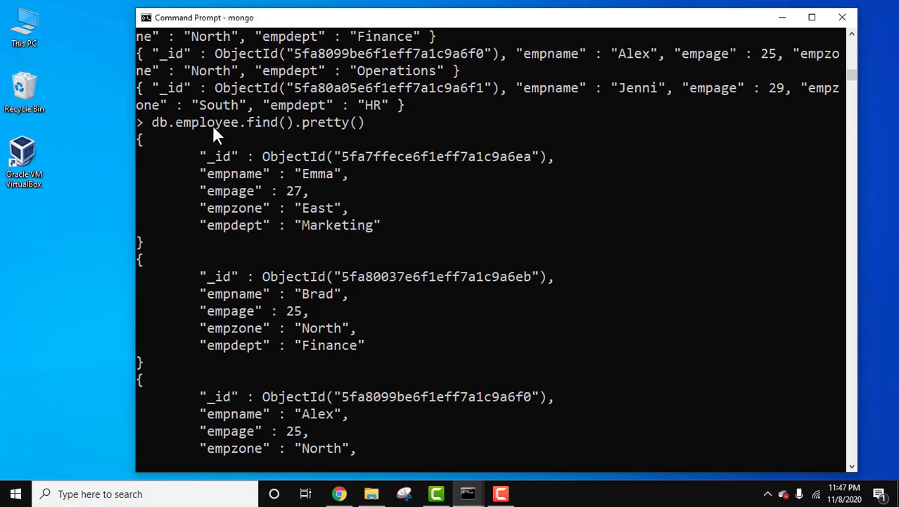
pyautogui.moveTo(839, 458)
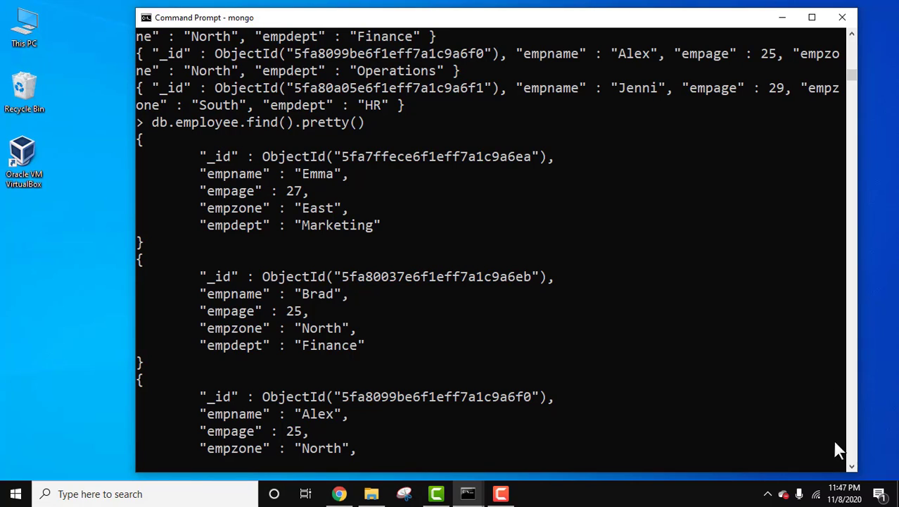
pyautogui.scroll(-3)
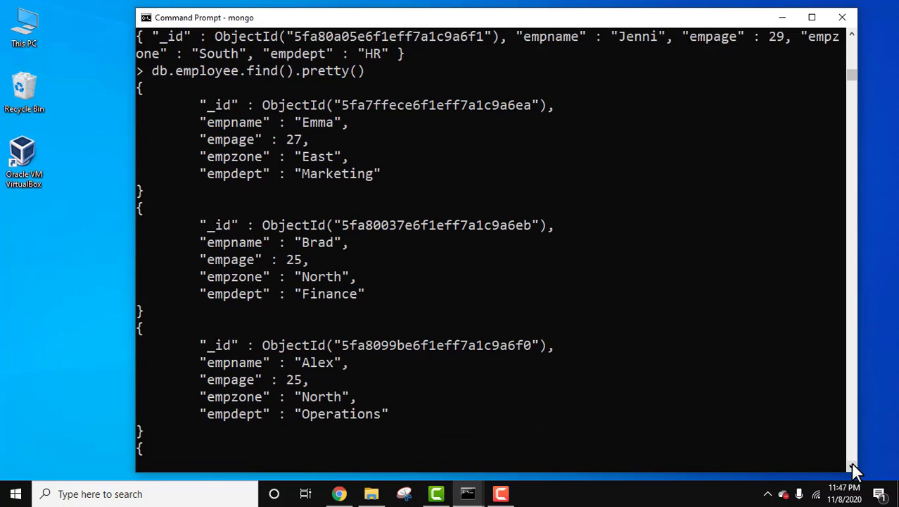
pyautogui.scroll(-3)
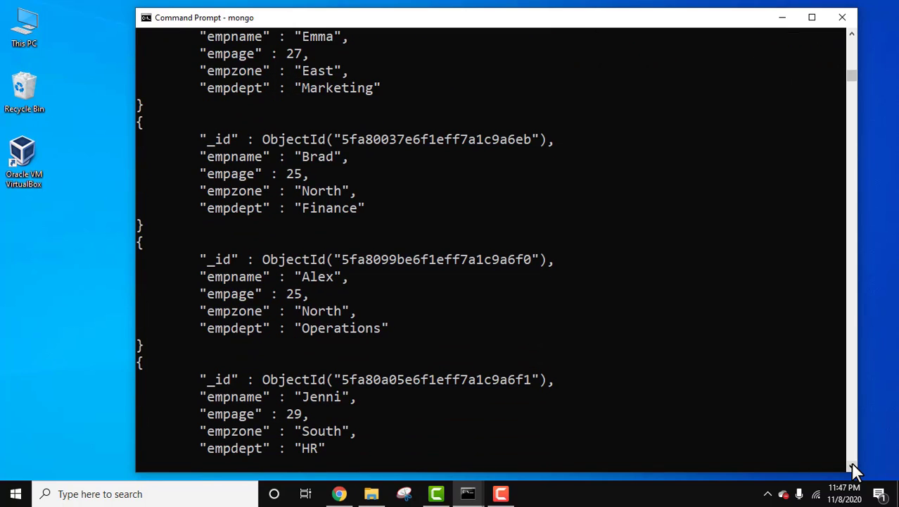
pyautogui.moveTo(423, 235)
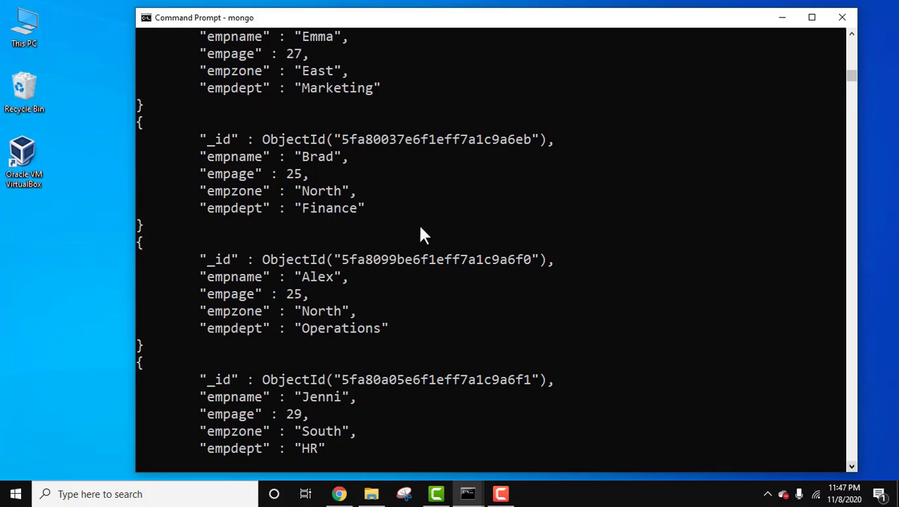
pyautogui.scroll(-3)
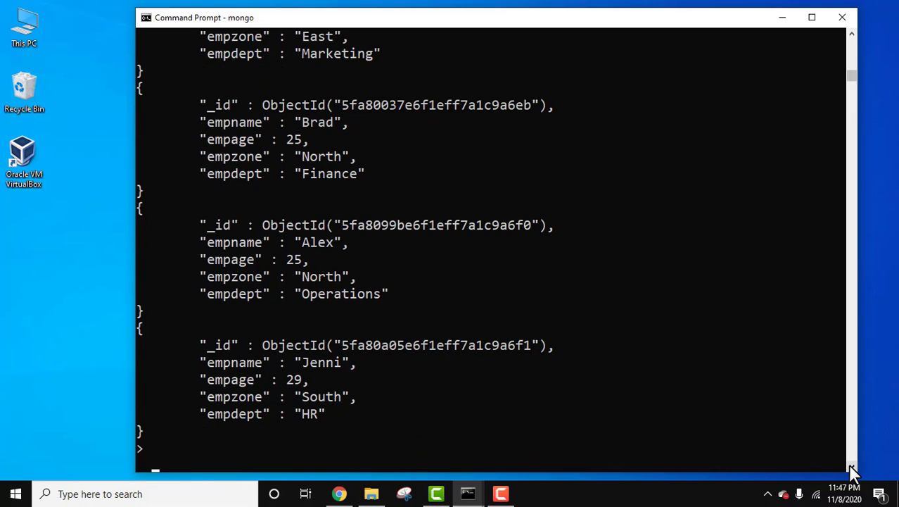
pyautogui.scroll(-3)
pyautogui.write('db')
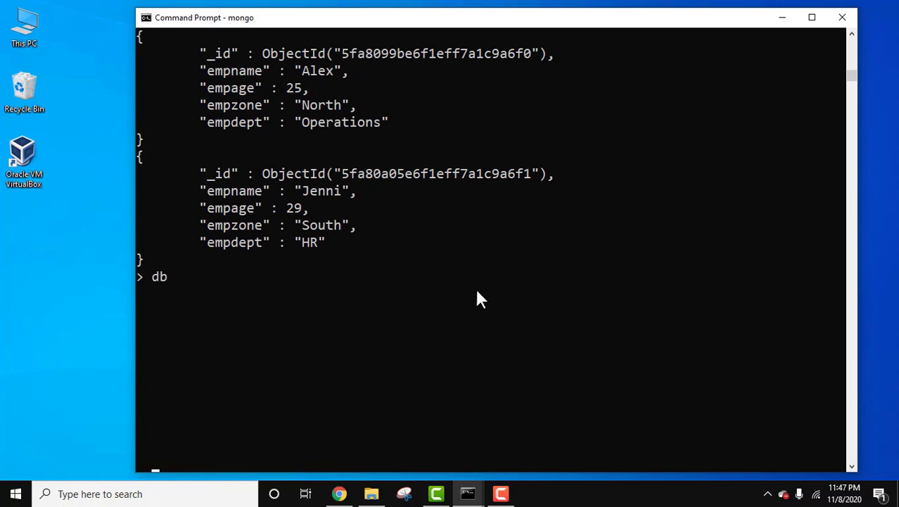
pyautogui.write('.em')
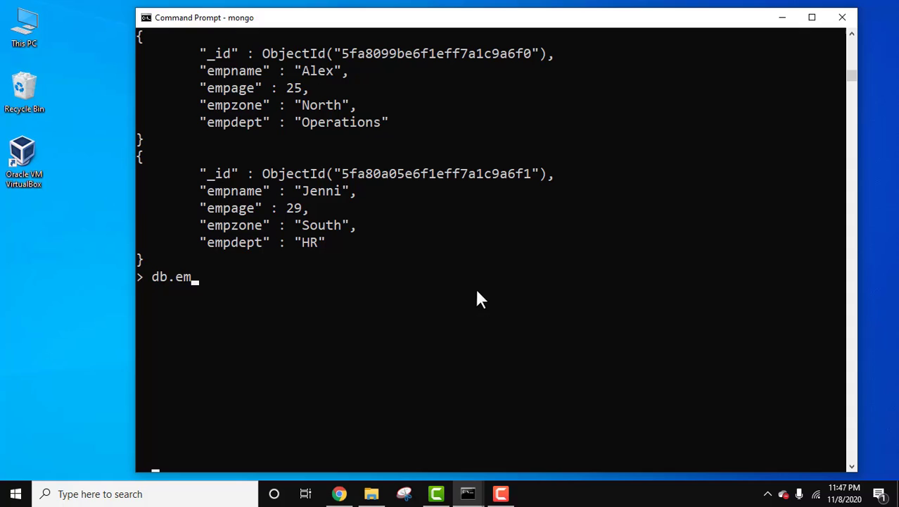
pyautogui.write('ployee.')
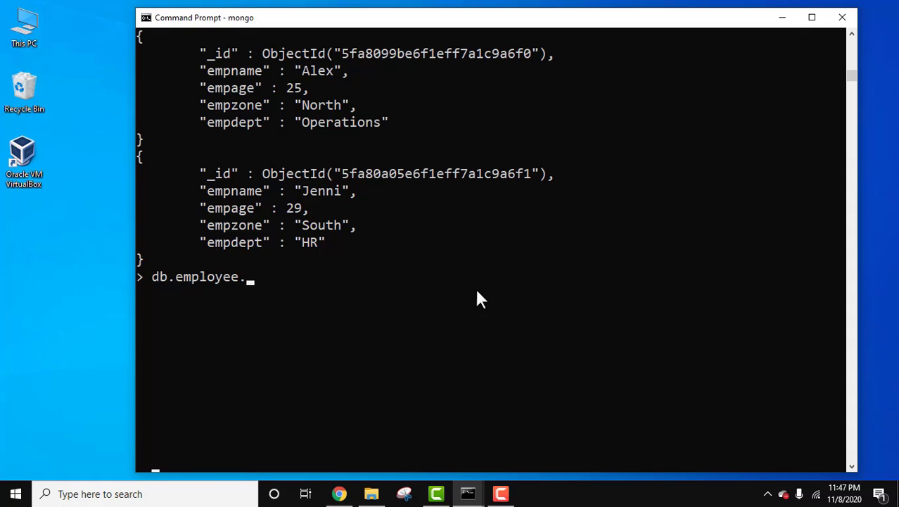
pyautogui.write('find(')
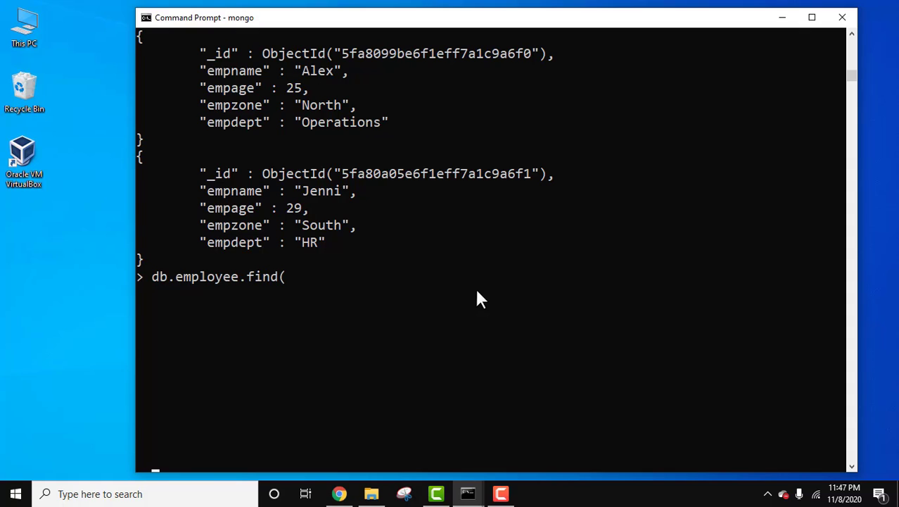
pyautogui.write(').')
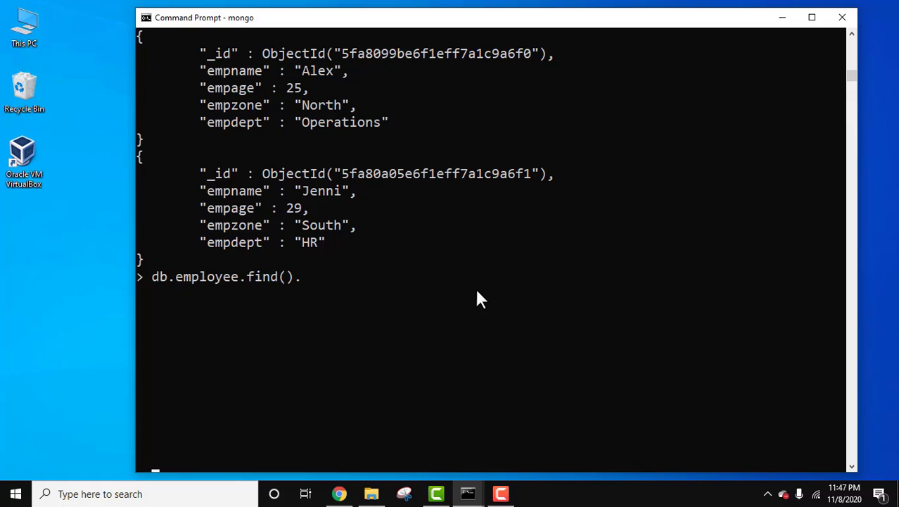
pyautogui.write('limit')
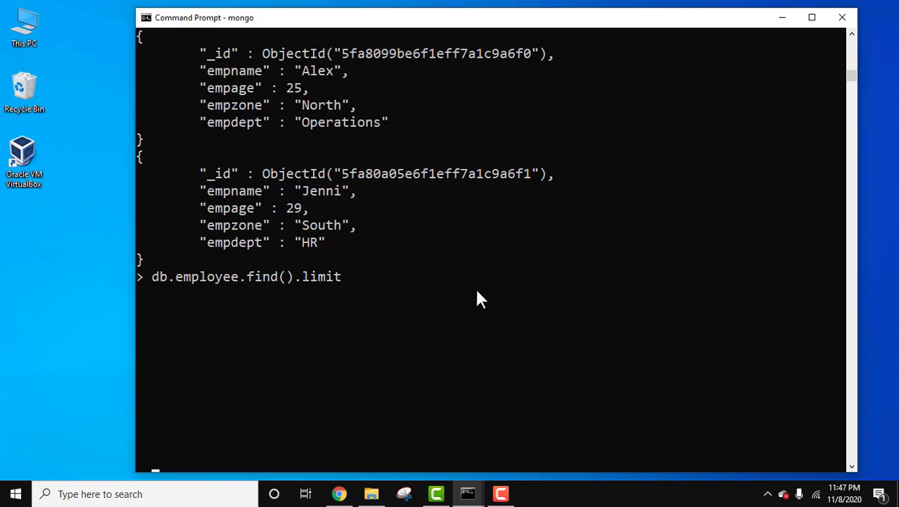
pyautogui.write('()')
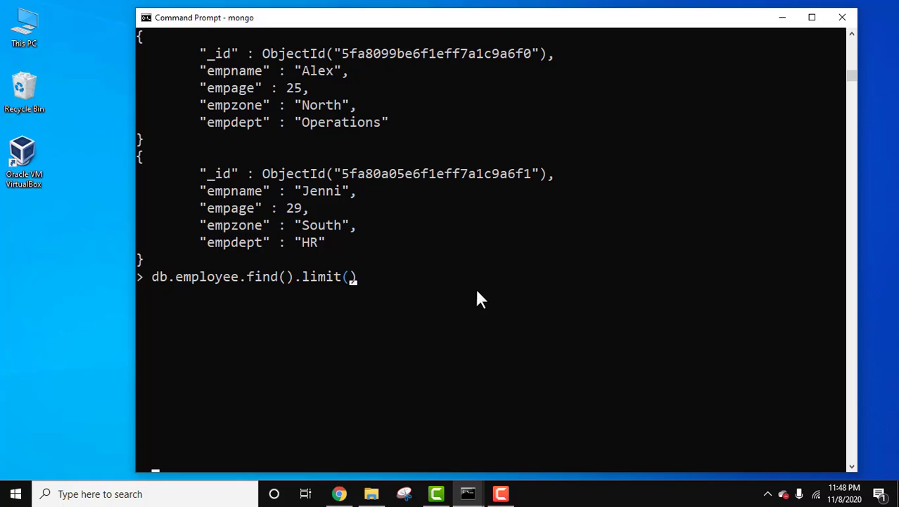
pyautogui.write('2')
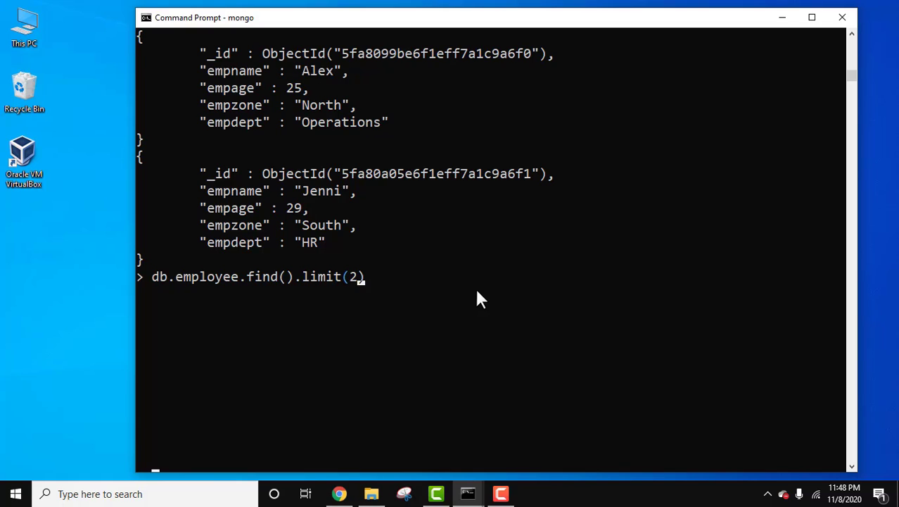
pyautogui.moveTo(419, 106)
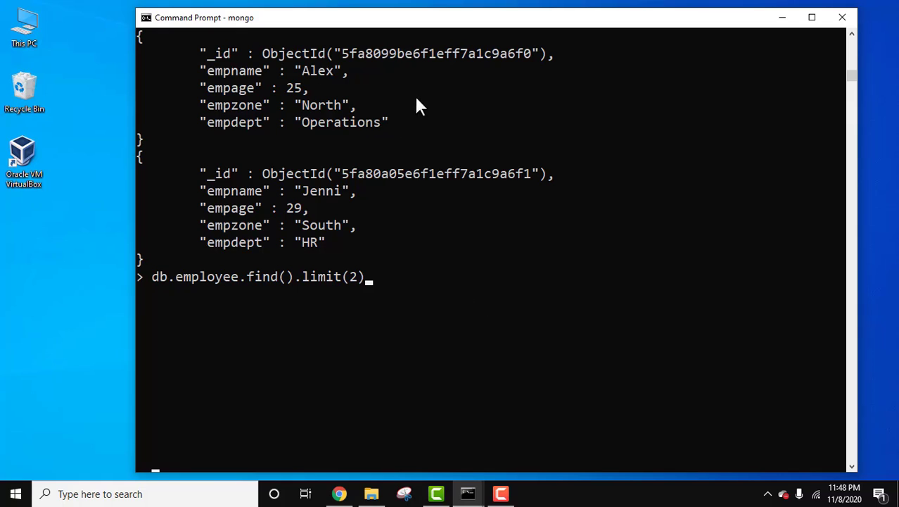
pyautogui.moveTo(464, 285)
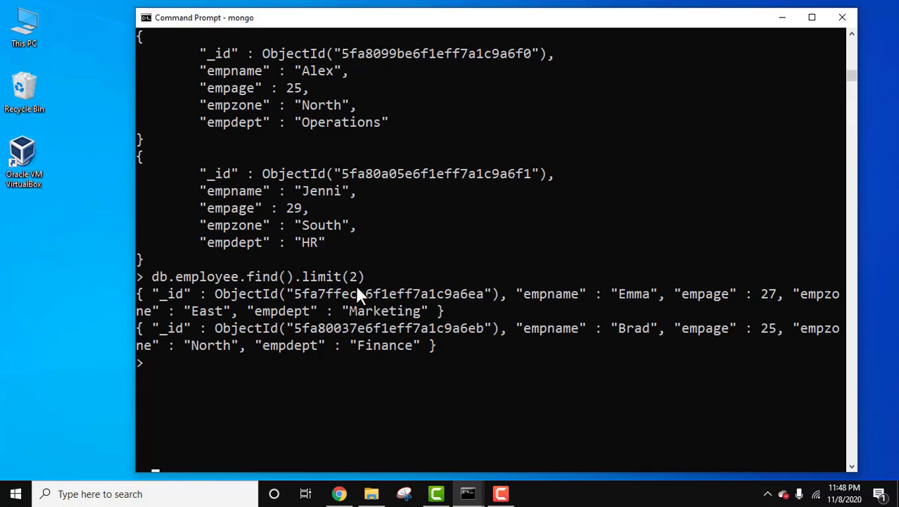
pyautogui.write('db.employee.find().limit(2)')
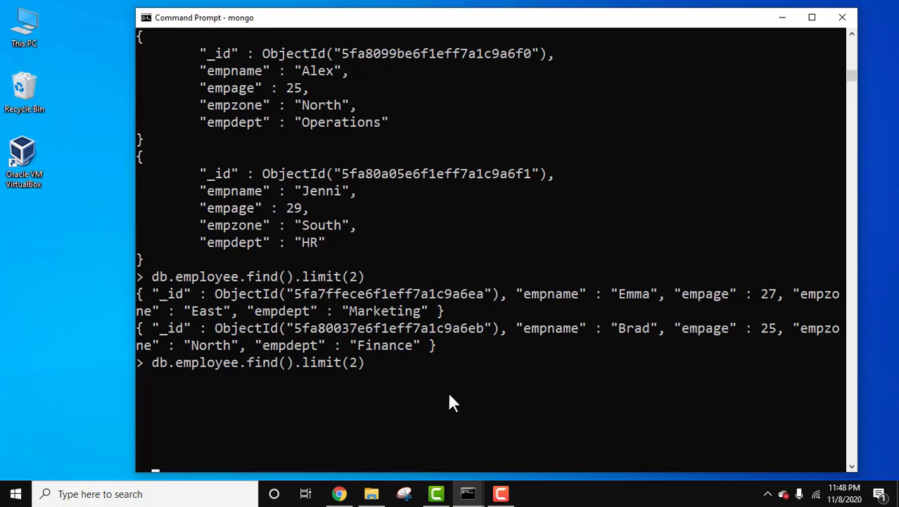
pyautogui.write('.pretty()')
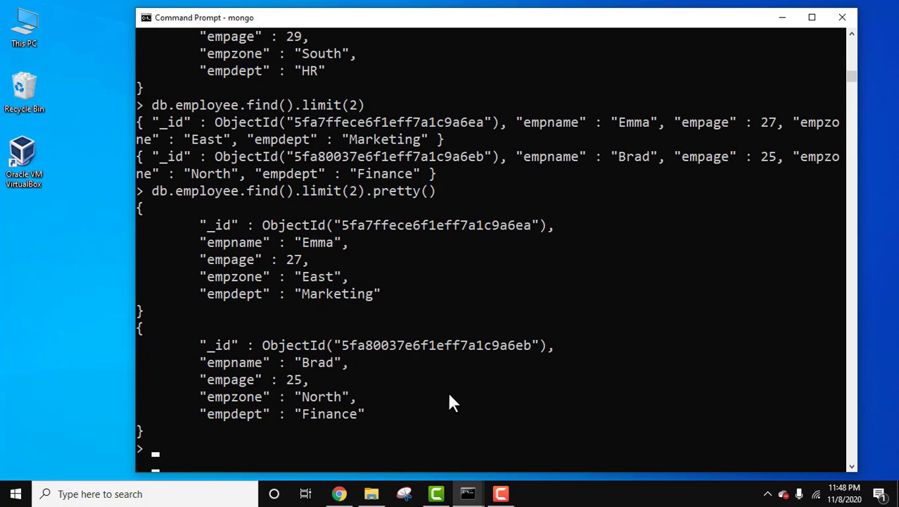
pyautogui.moveTo(852, 76)
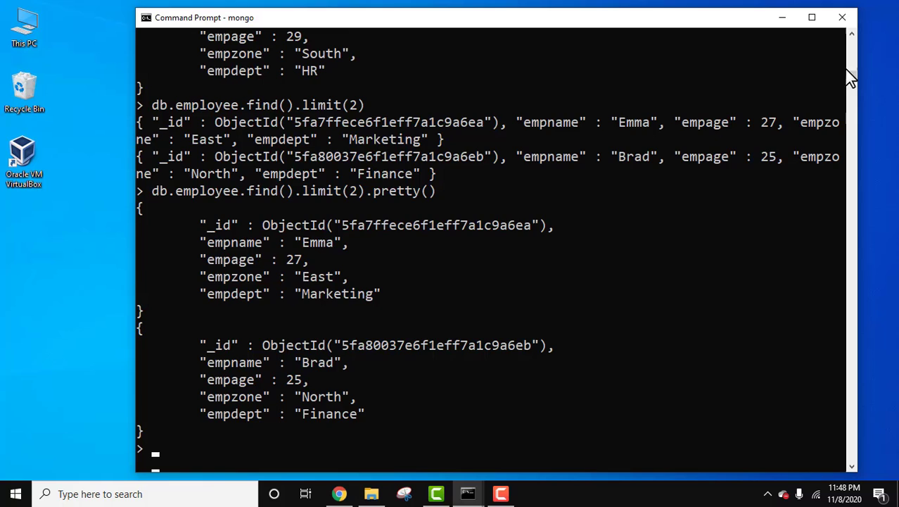
pyautogui.scroll(-3)
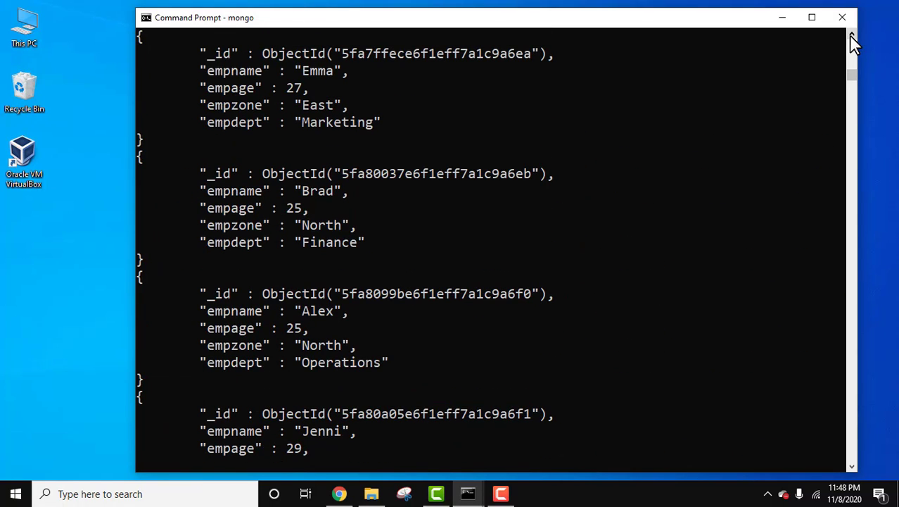
pyautogui.moveTo(338, 110)
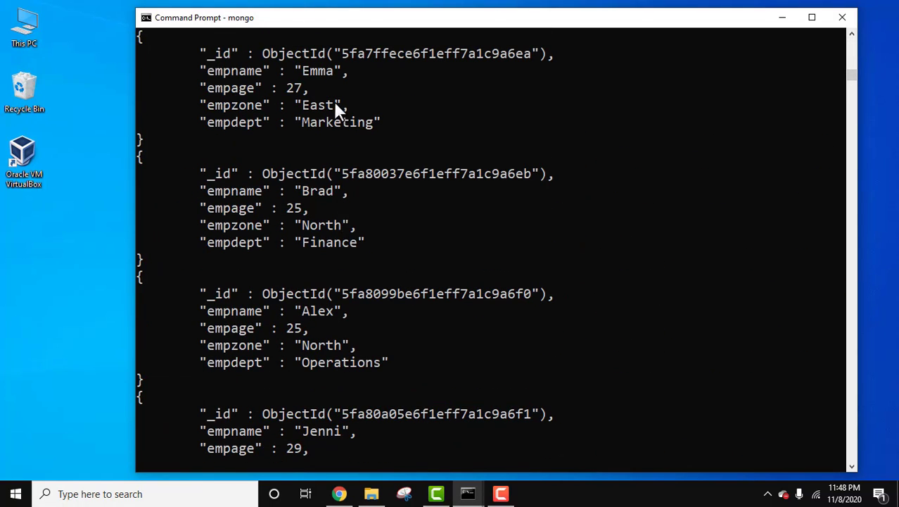
pyautogui.moveTo(343, 143)
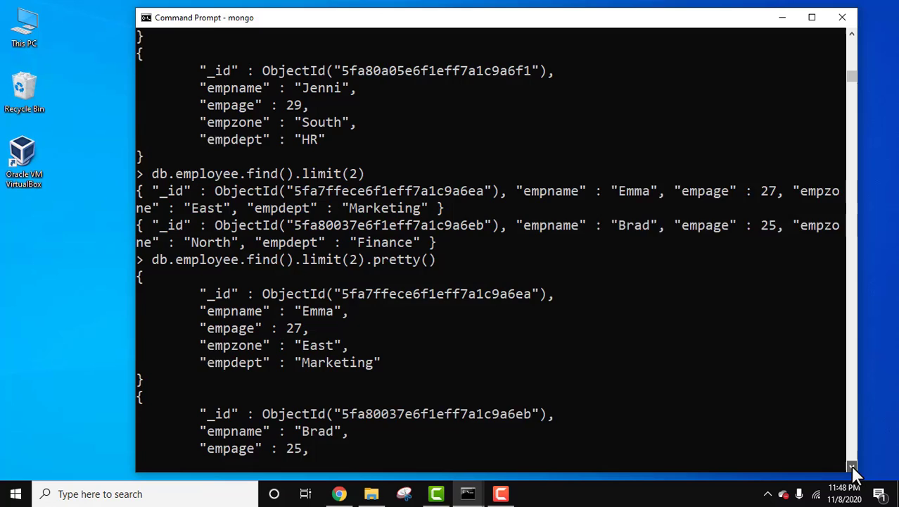
pyautogui.scroll(-3)
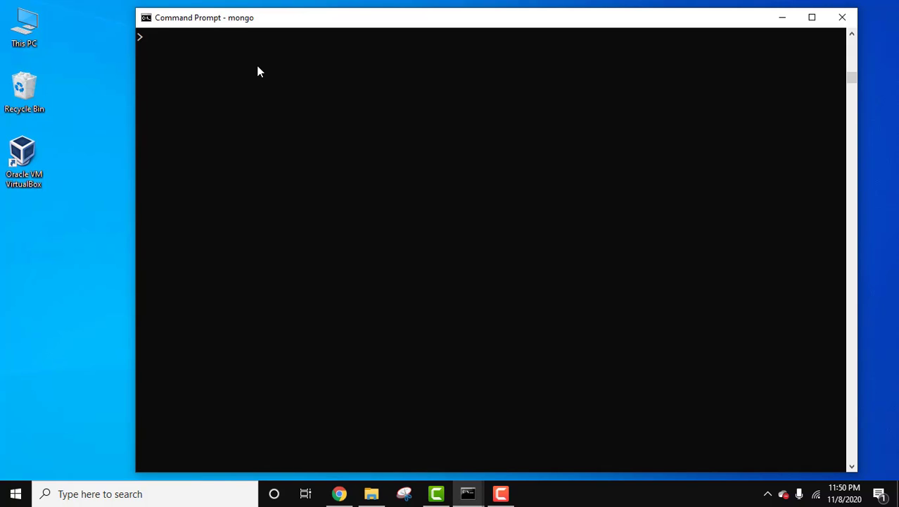
pyautogui.write('show dbs')
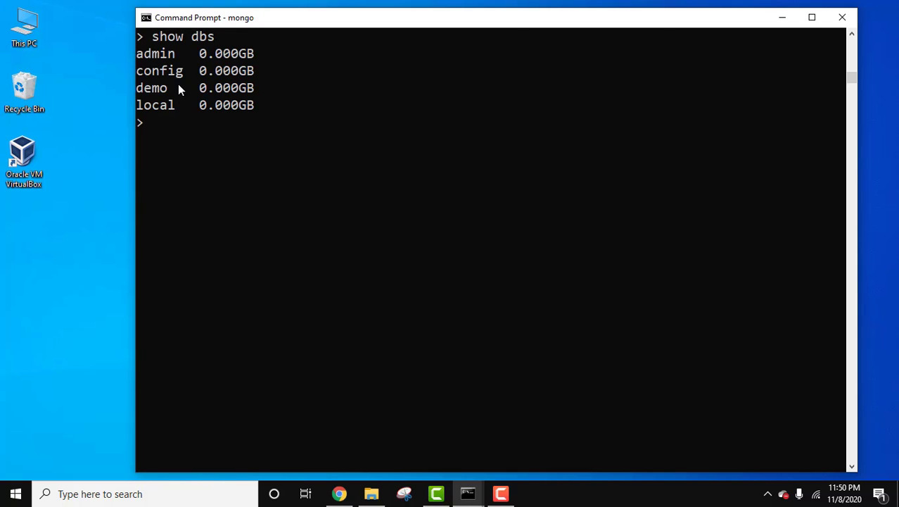
pyautogui.moveTo(156, 88)
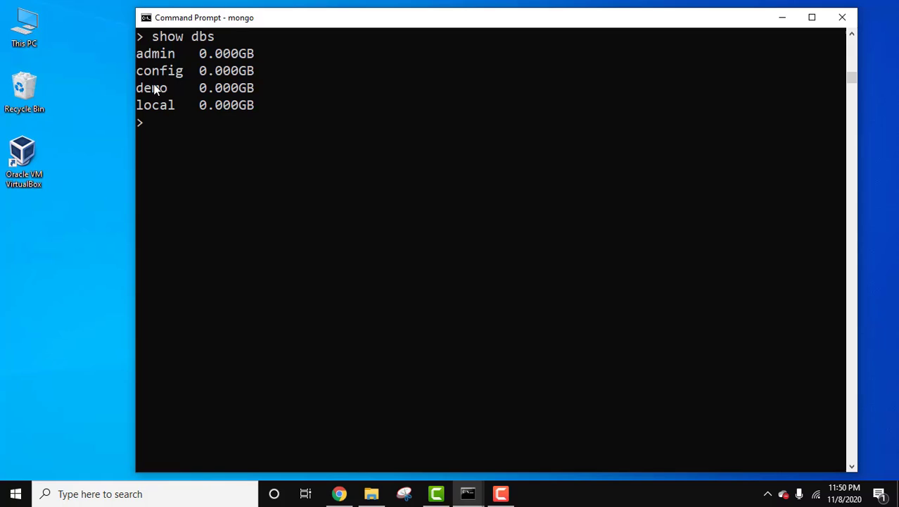
pyautogui.write('use demo')
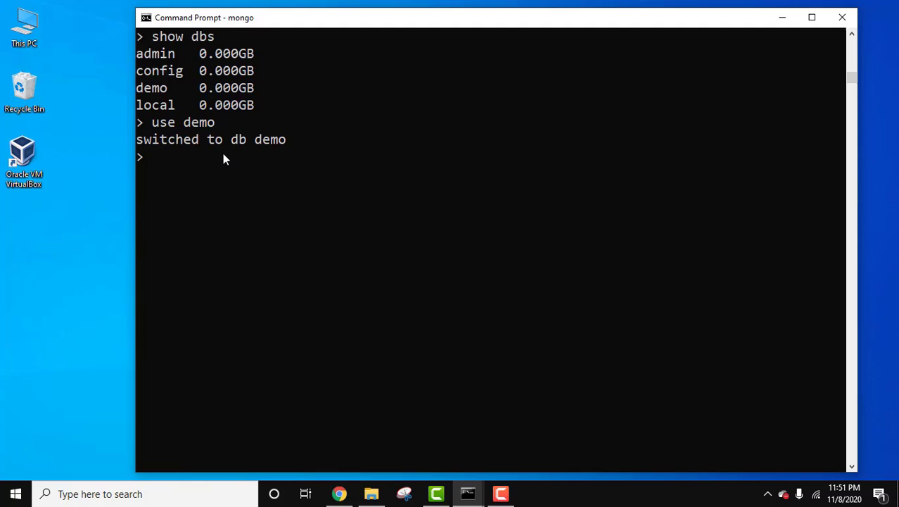
pyautogui.write('show')
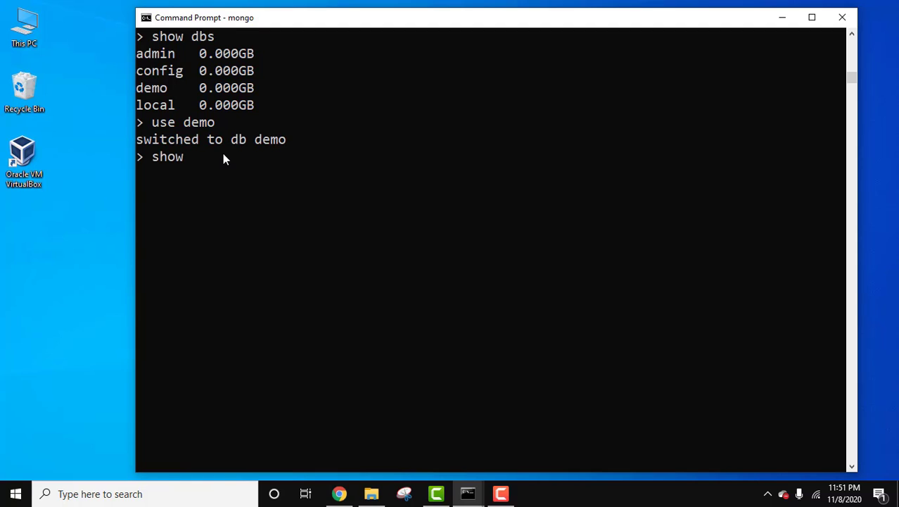
pyautogui.write('collections')
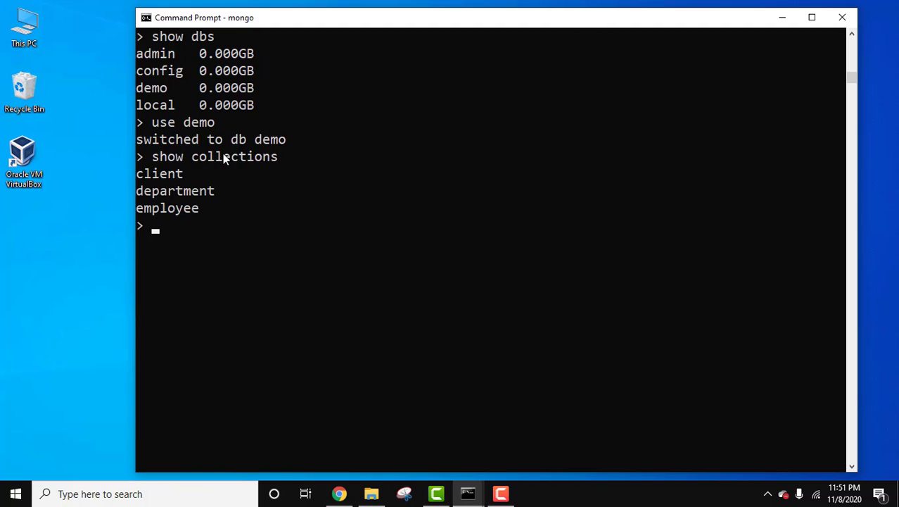
pyautogui.moveTo(176, 183)
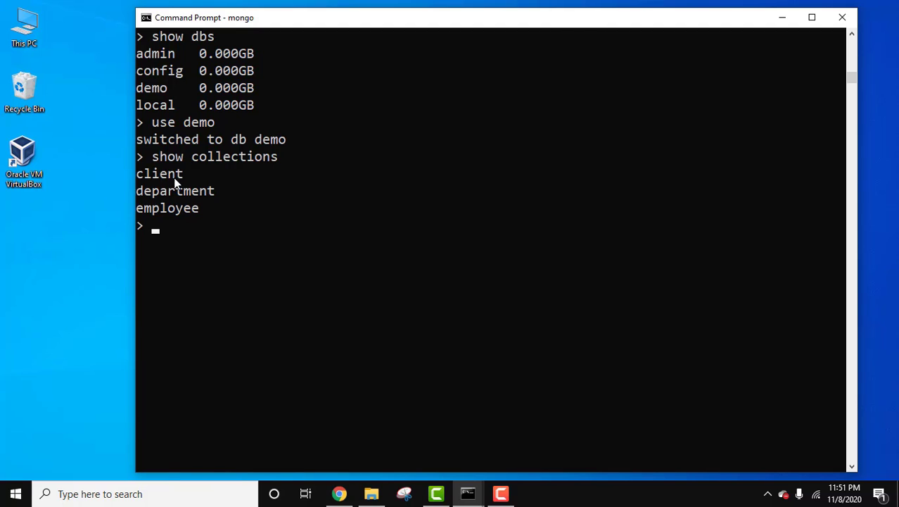
pyautogui.moveTo(187, 208)
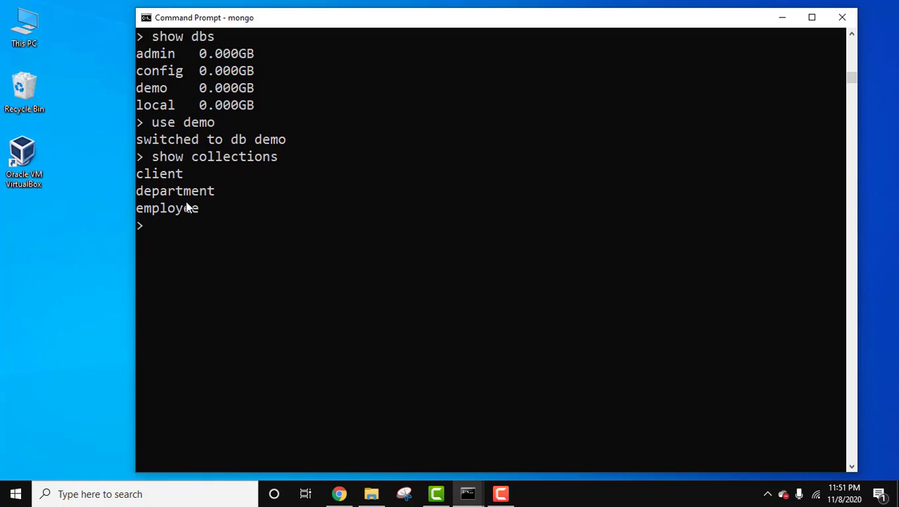
pyautogui.write('db.cl')
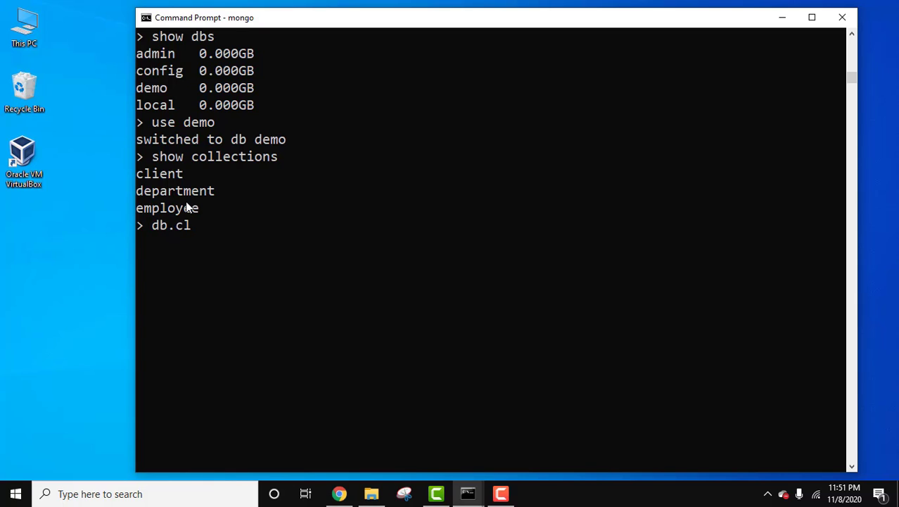
pyautogui.write('ient')
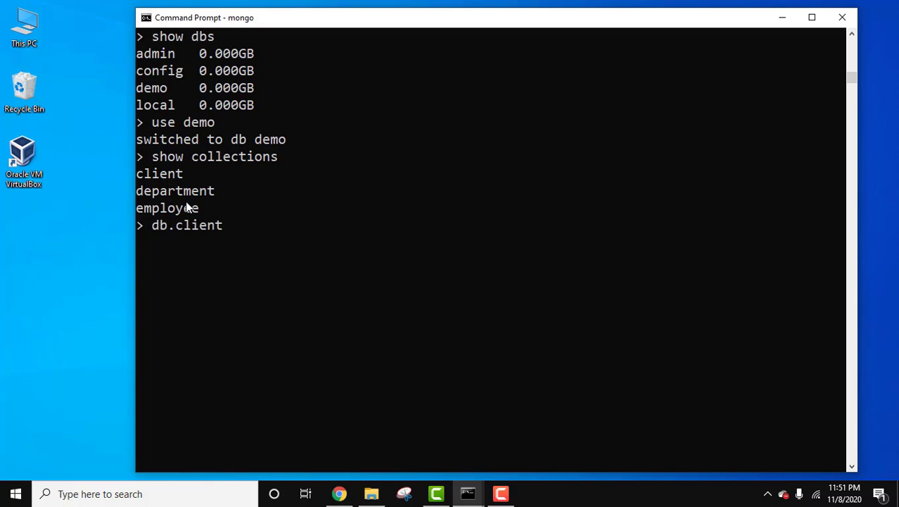
pyautogui.write('.find()')
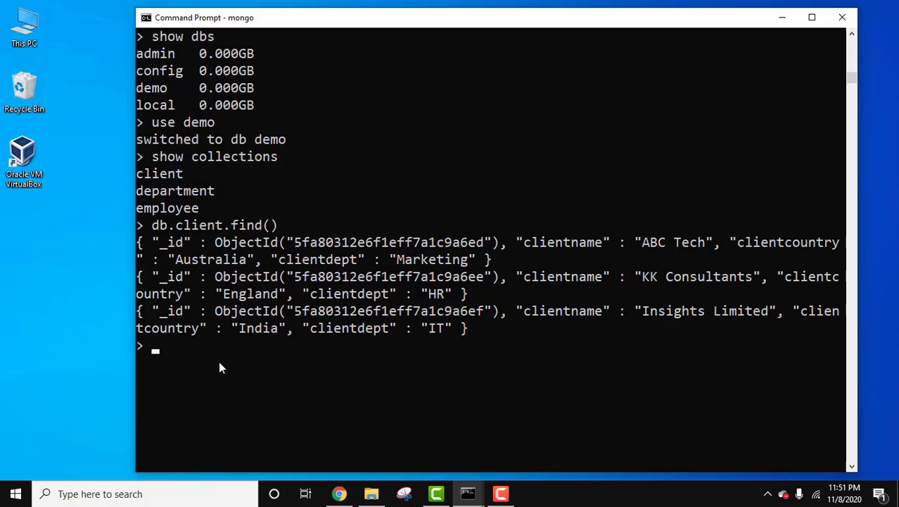
pyautogui.write('db.client.find().')
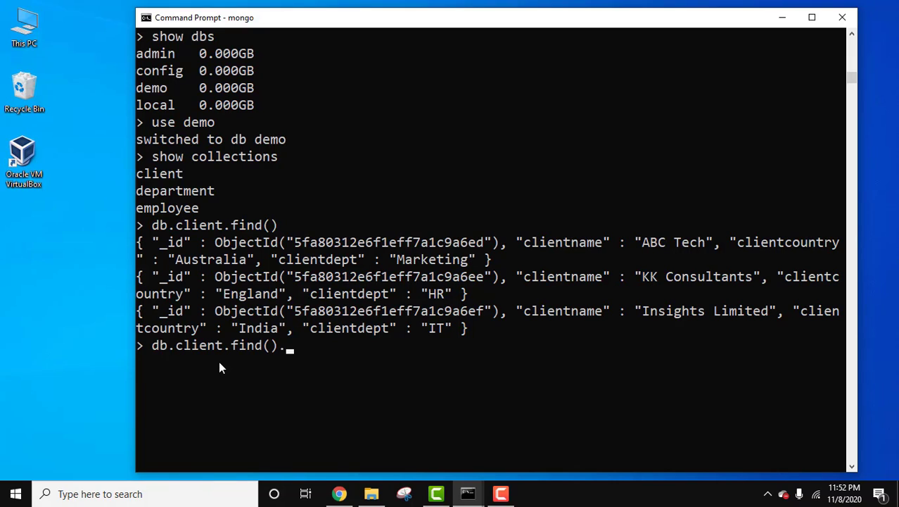
pyautogui.write('pretty()')
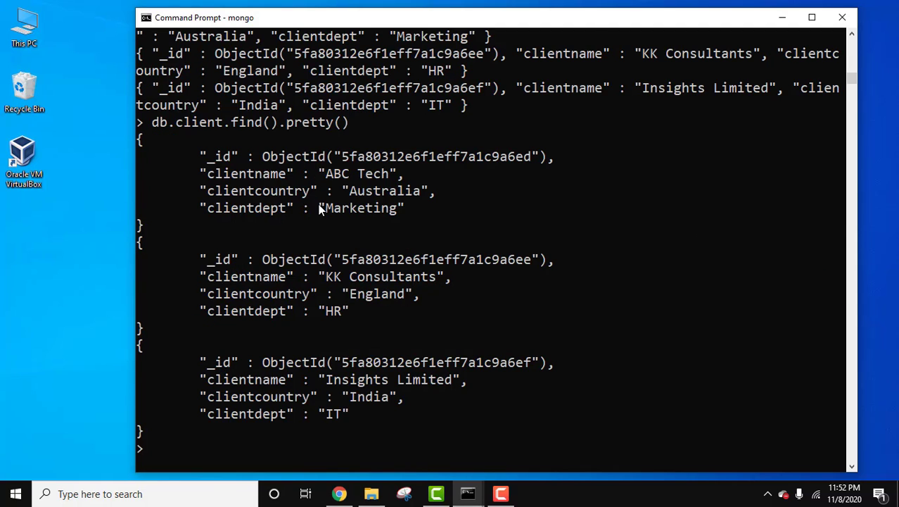
pyautogui.moveTo(329, 227)
pyautogui.write('d')
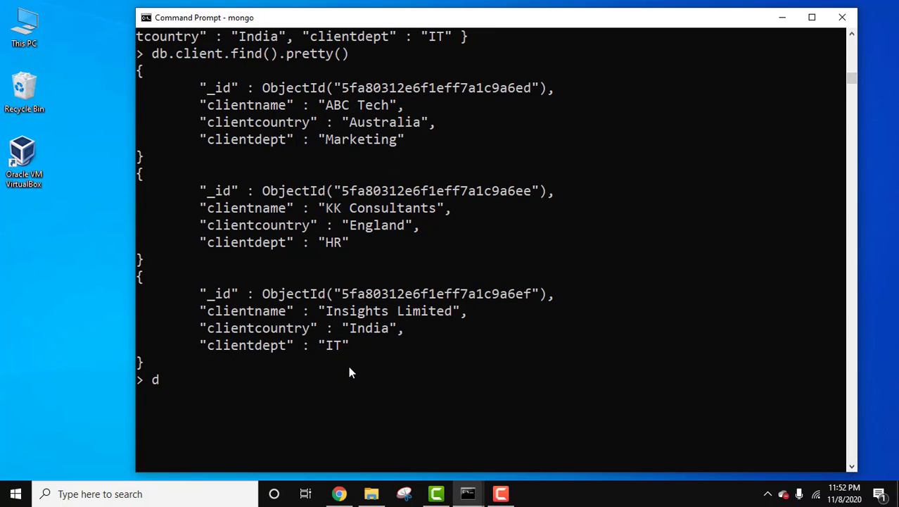
pyautogui.write('b.c')
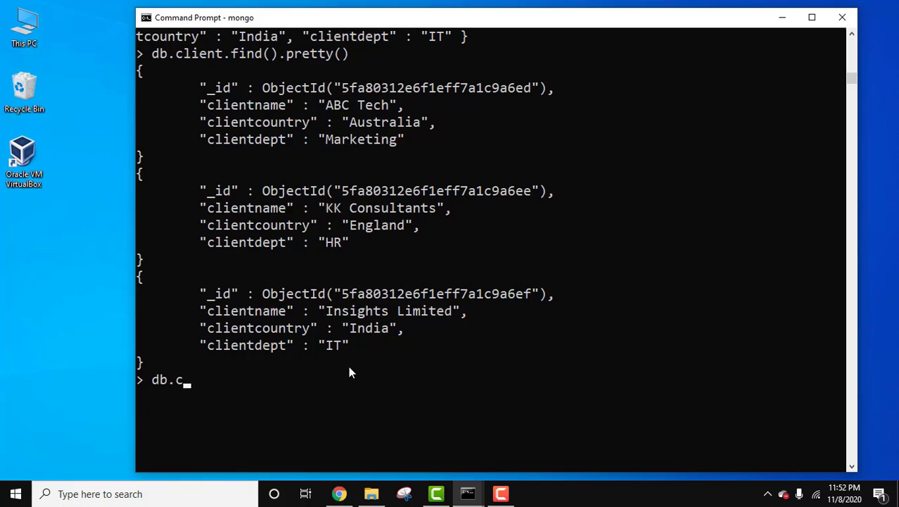
pyautogui.write('lient.')
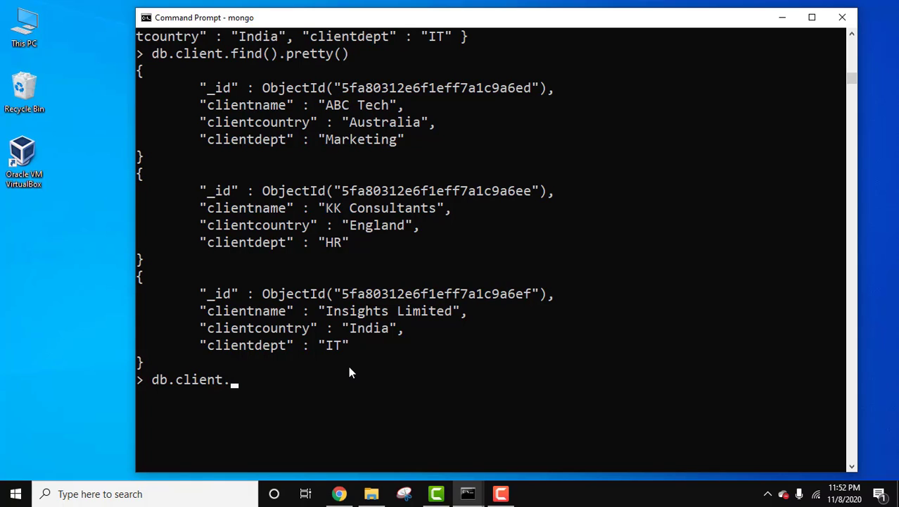
pyautogui.write('find().')
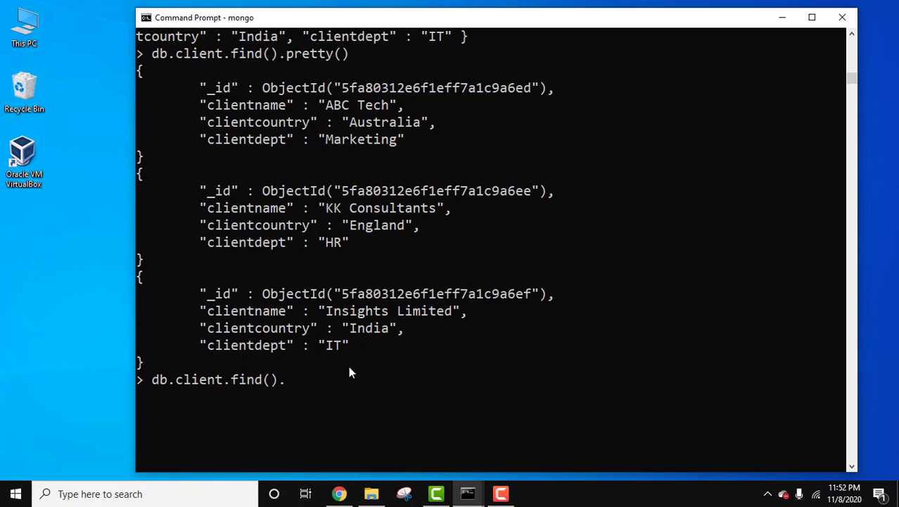
pyautogui.write('skip(')
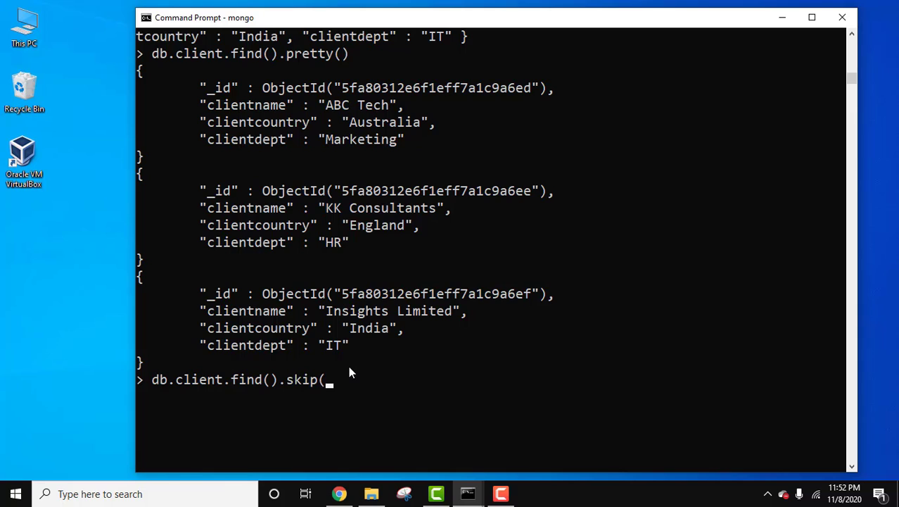
pyautogui.write('1)')
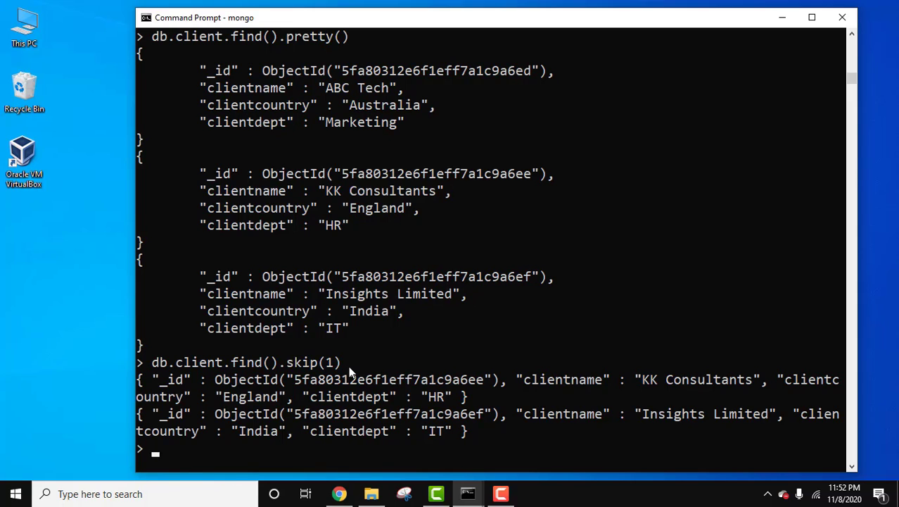
pyautogui.write('db.client.find().skip(1)')
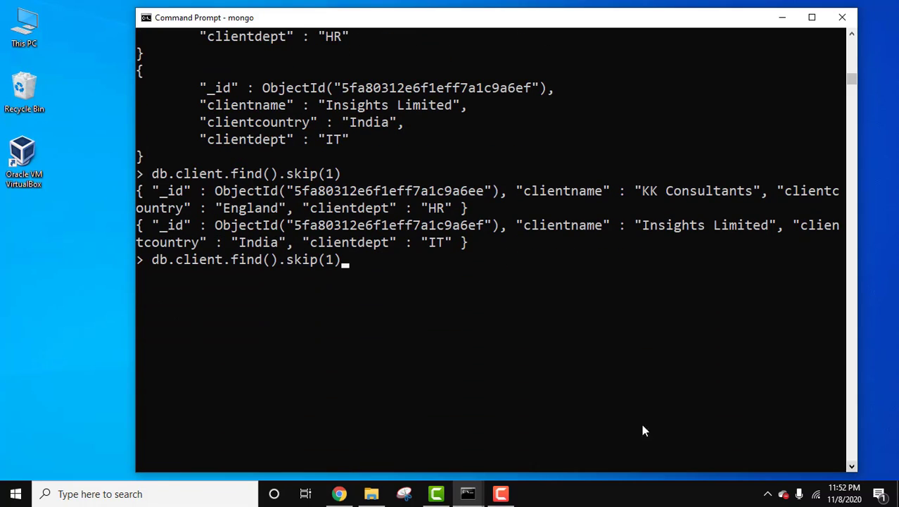
pyautogui.write('.pretty(')
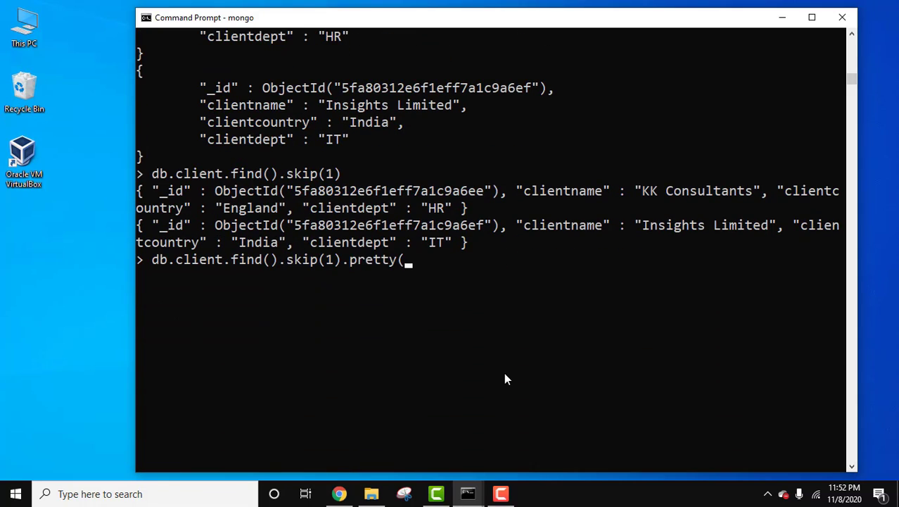
pyautogui.write(')')
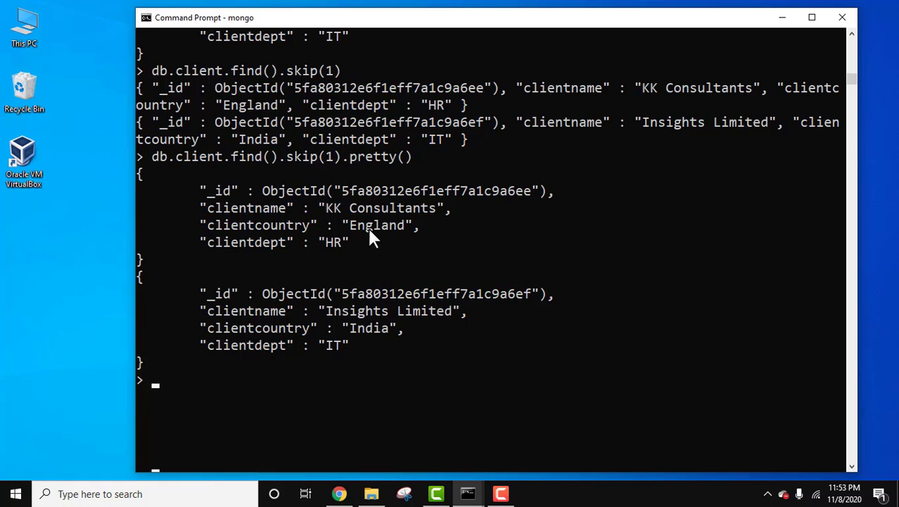
pyautogui.moveTo(857, 444)
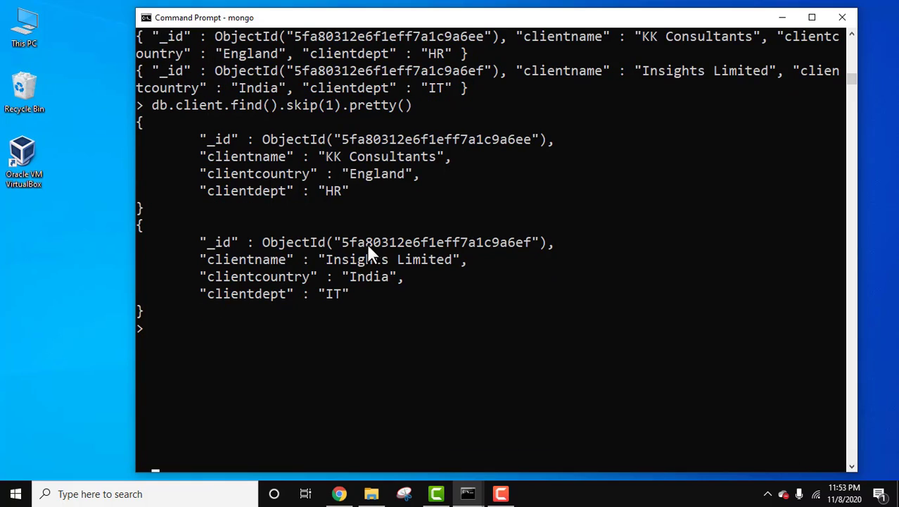
pyautogui.write('db.client.find().skip(1).pretty()')
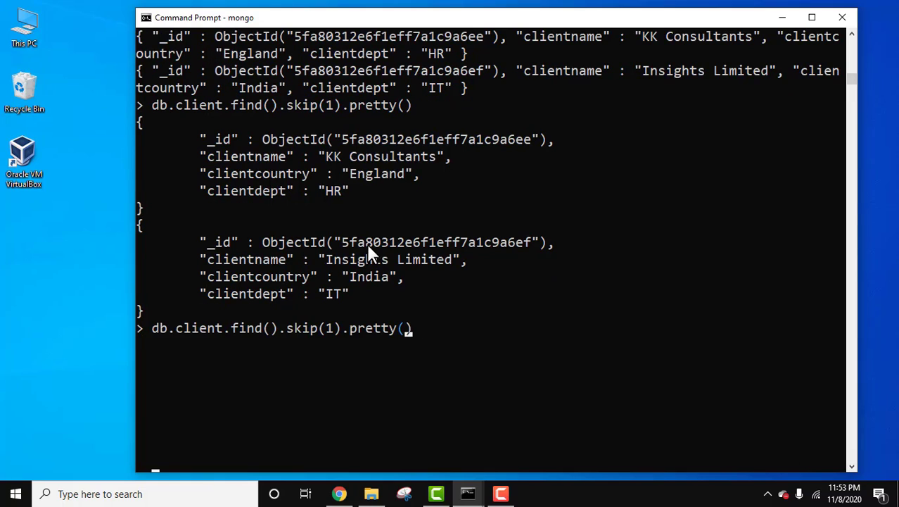
pyautogui.write('limit')
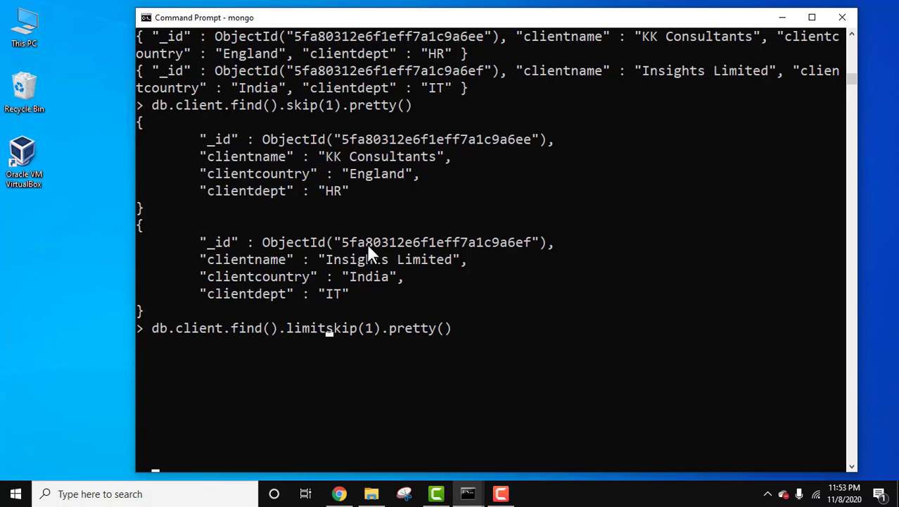
pyautogui.write('(1)')
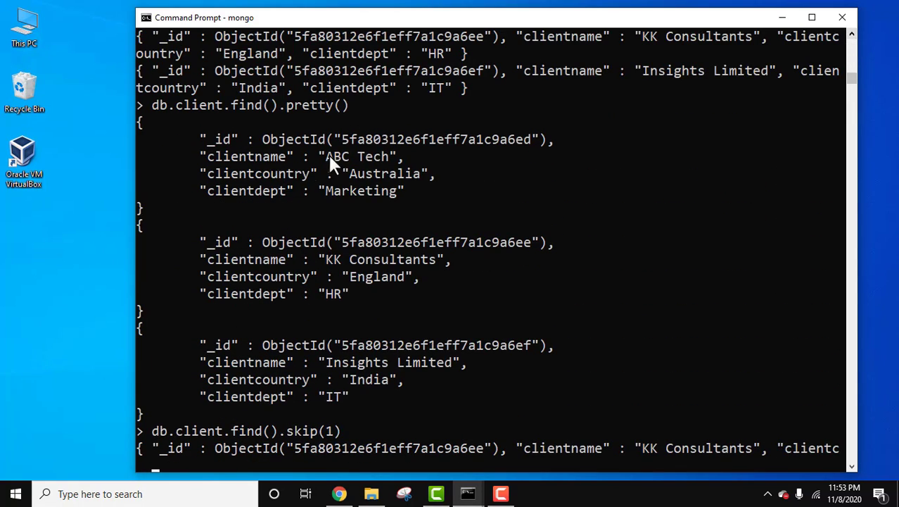
pyautogui.moveTo(319, 296)
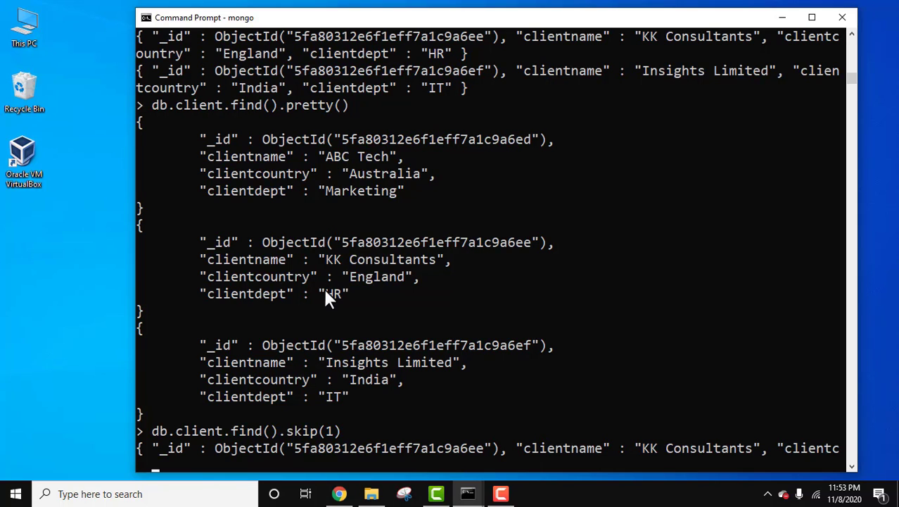
pyautogui.scroll(-3)
pyautogui.write('db.client.find().limit(1).skip(1).pretty()')
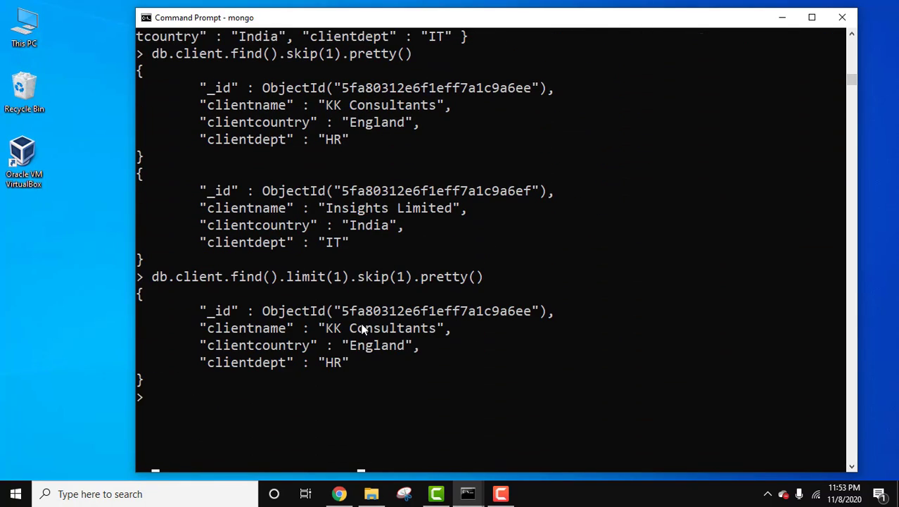
pyautogui.moveTo(516, 372)
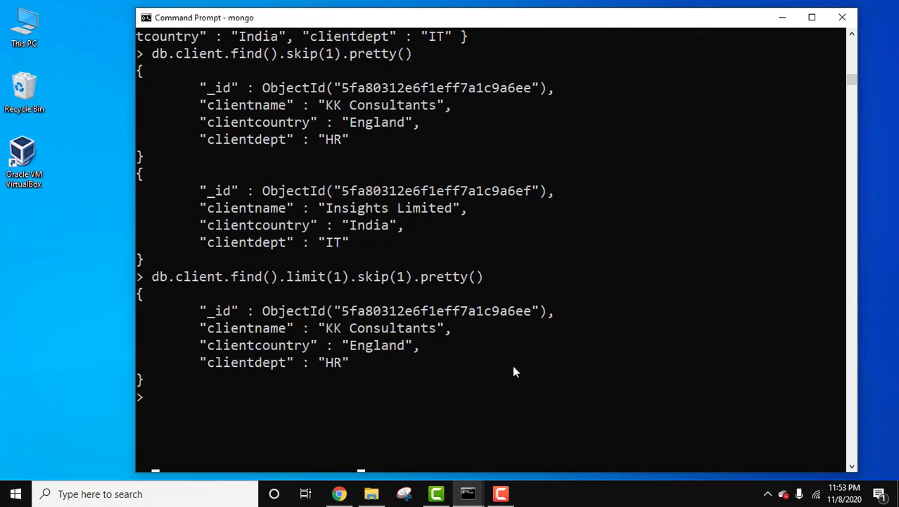